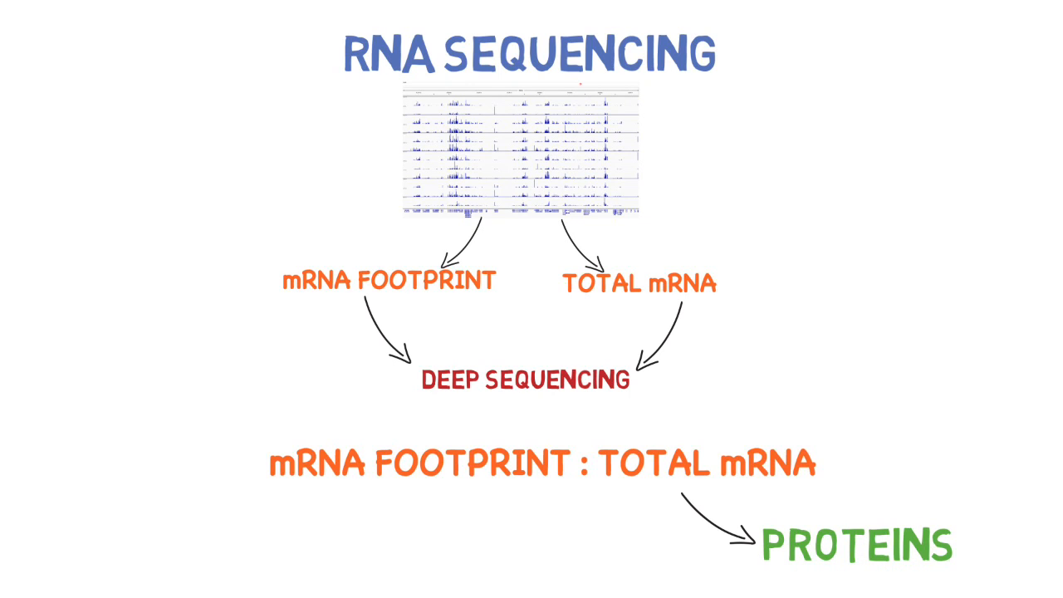
pyautogui.scroll(-3)
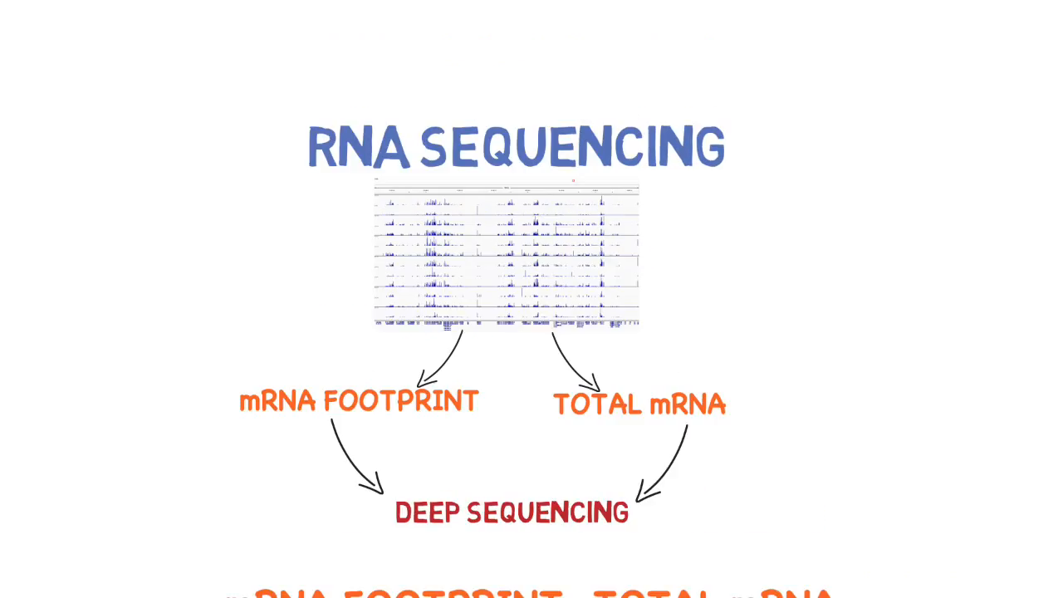